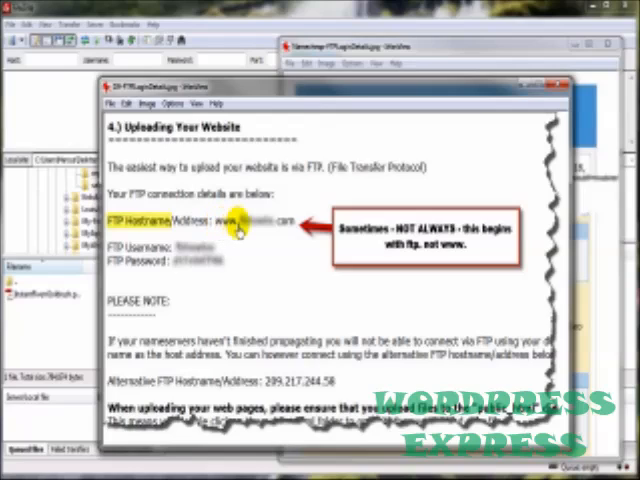
pyautogui.moveTo(300, 245)
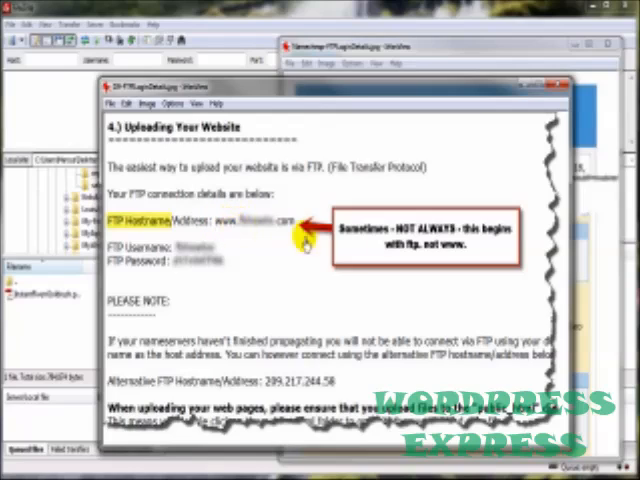
pyautogui.moveTo(410, 265)
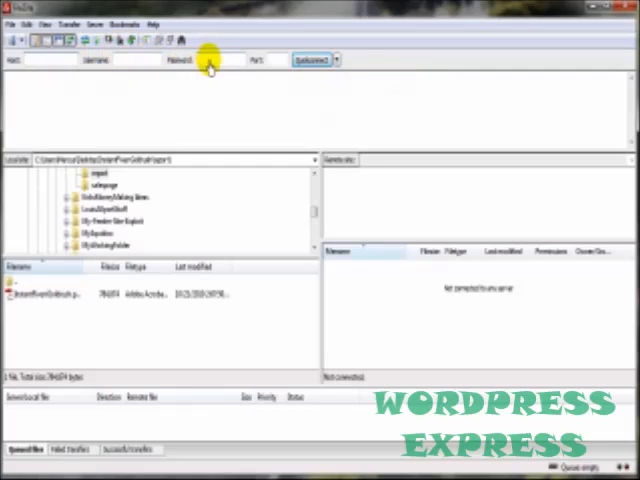
pyautogui.moveTo(310, 155)
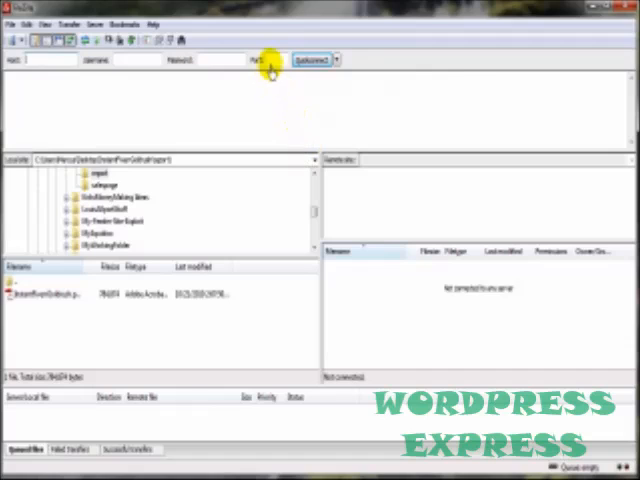
pyautogui.moveTo(270, 62)
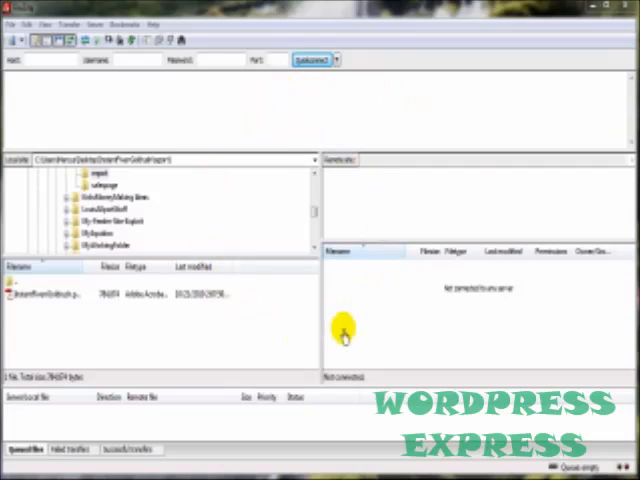
pyautogui.moveTo(365, 345)
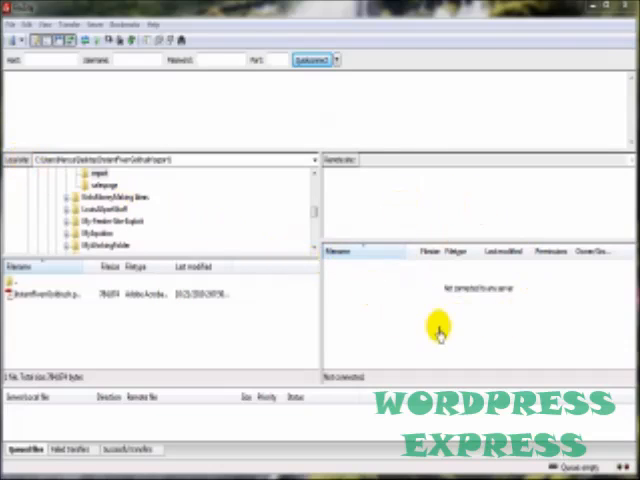
pyautogui.moveTo(345, 165)
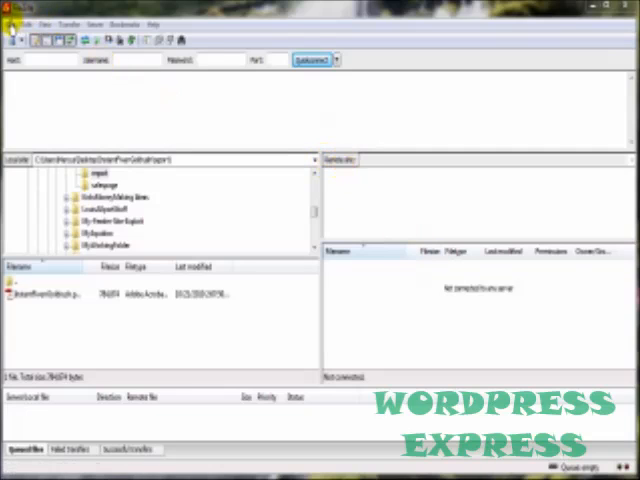
pyautogui.moveTo(258, 52)
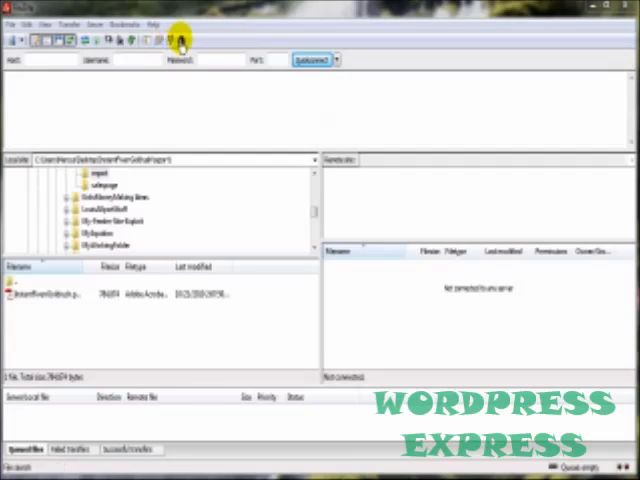
pyautogui.moveTo(163, 130)
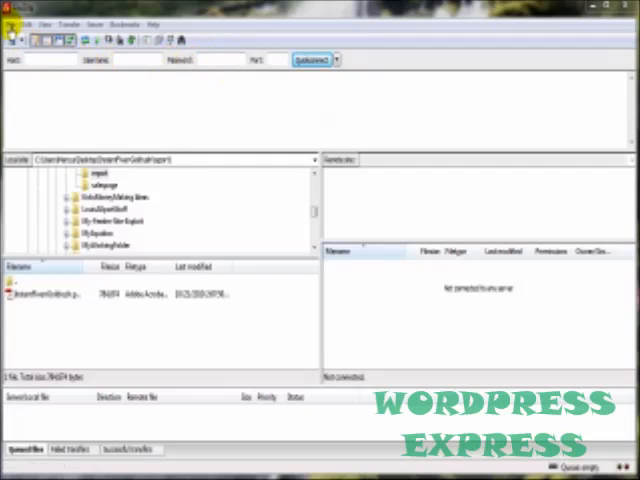
# Step: Open the Site Manager and close it again without saving any site
pyautogui.click(10, 40)
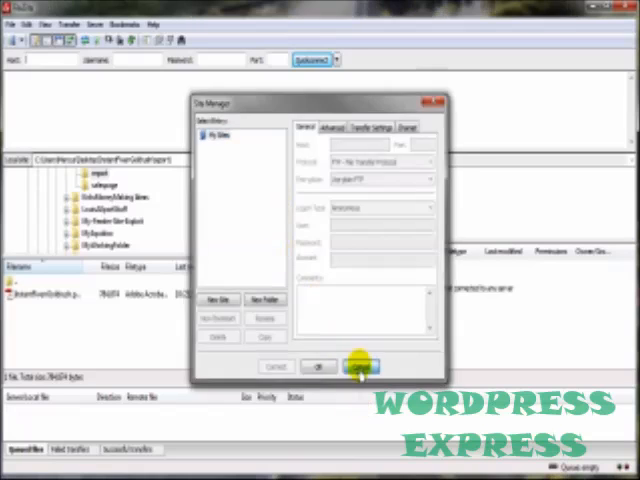
pyautogui.click(355, 367)
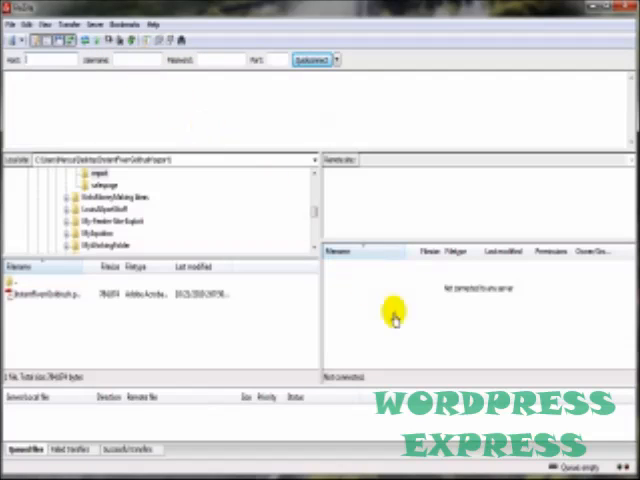
pyautogui.moveTo(78, 98)
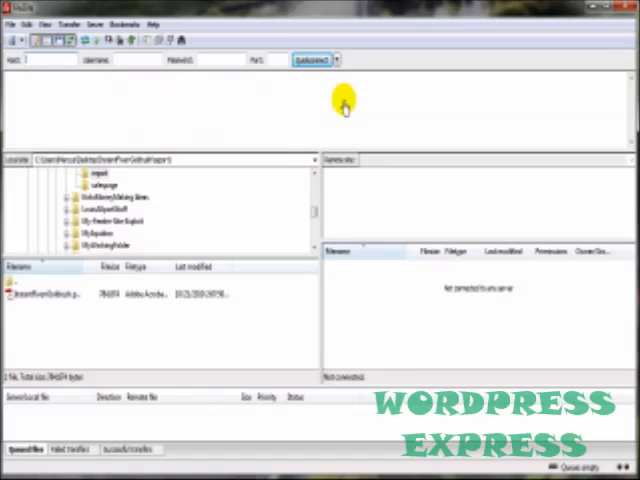
pyautogui.moveTo(344, 105)
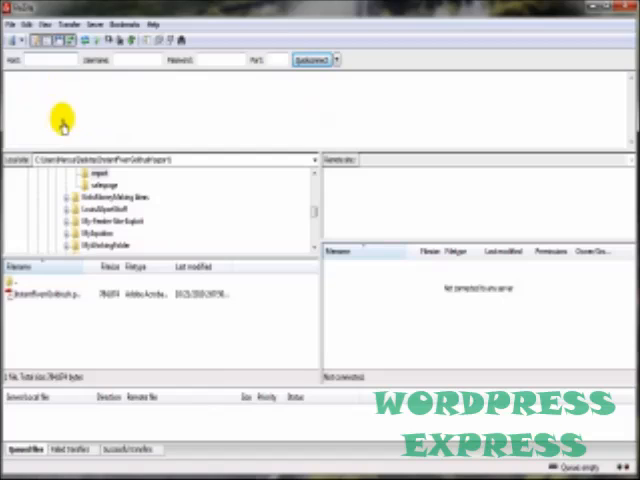
pyautogui.moveTo(62, 430)
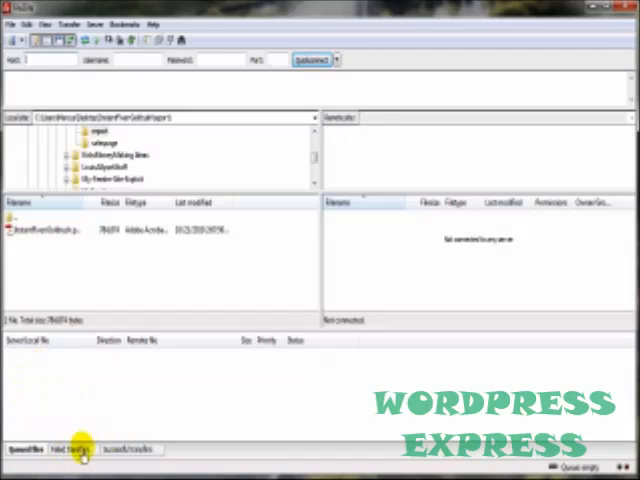
# Step: View the Successful transfers list, check the Quickconnect history, and open the File menu
pyautogui.click(77, 449)
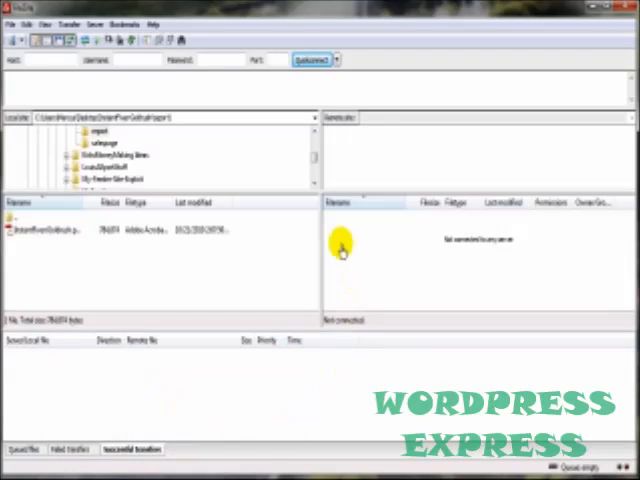
pyautogui.moveTo(285, 117)
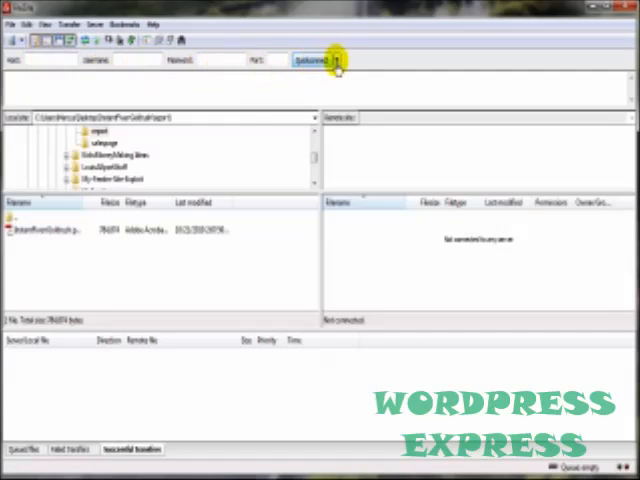
pyautogui.click(338, 59)
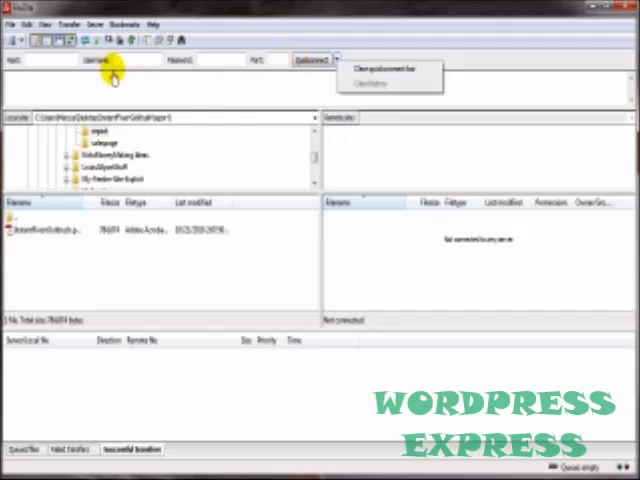
pyautogui.click(14, 24)
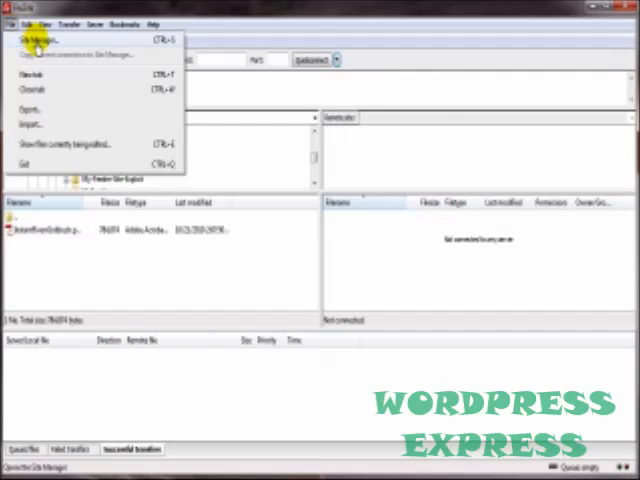
# Step: Add a New Site entry in Site Manager with FTP host, Normal logon, user and password
pyautogui.click(35, 40)
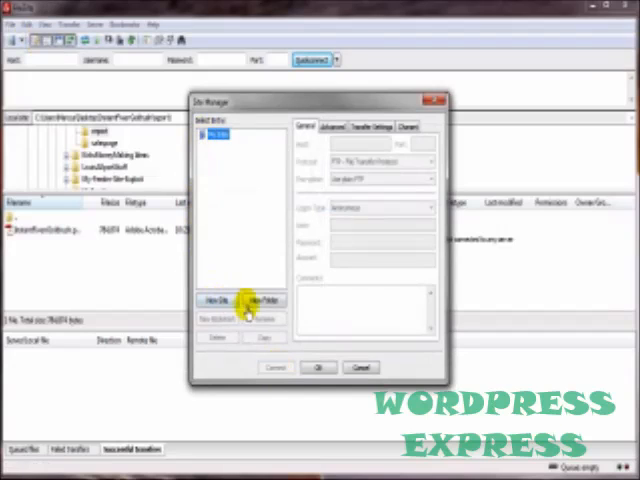
pyautogui.click(220, 301)
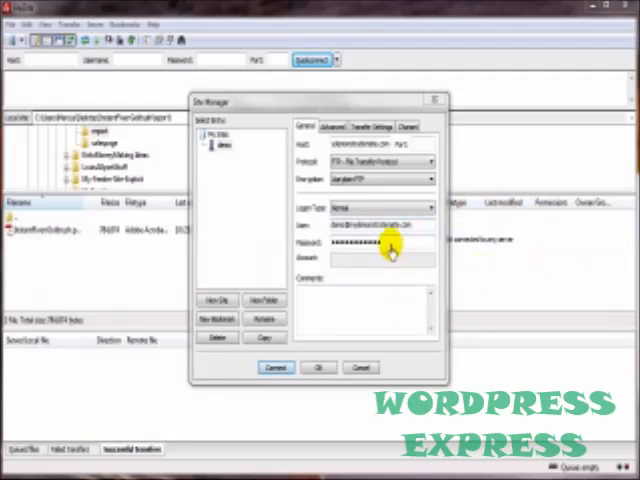
pyautogui.rightClick(360, 243)
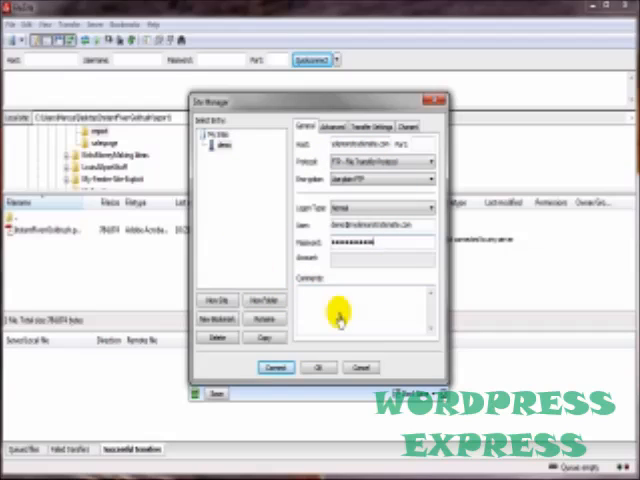
pyautogui.moveTo(315, 310)
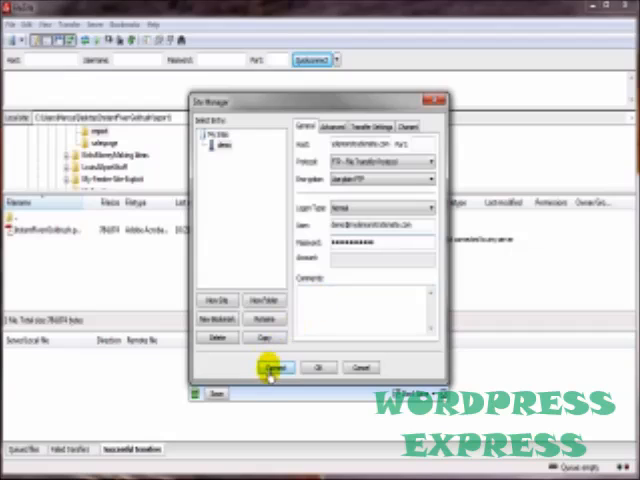
# Step: Connect to the hosting server from the new Site Manager entry
pyautogui.click(270, 368)
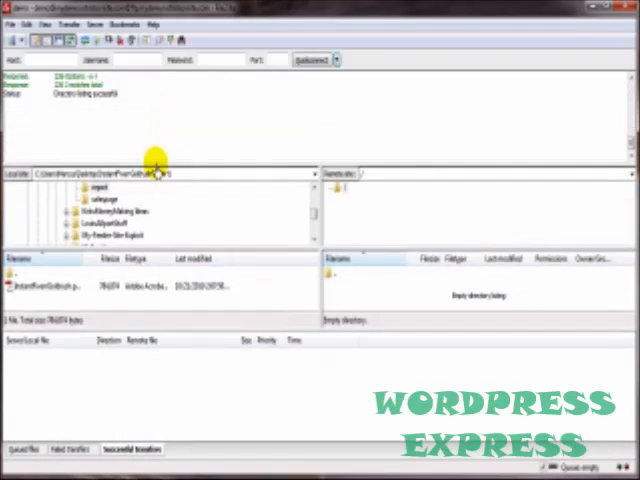
pyautogui.moveTo(90, 110)
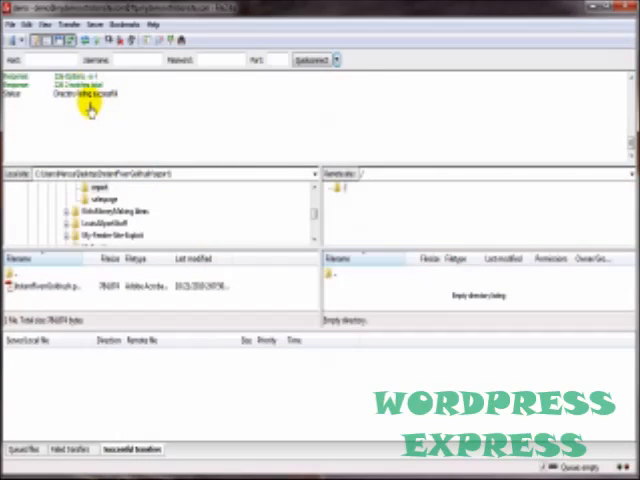